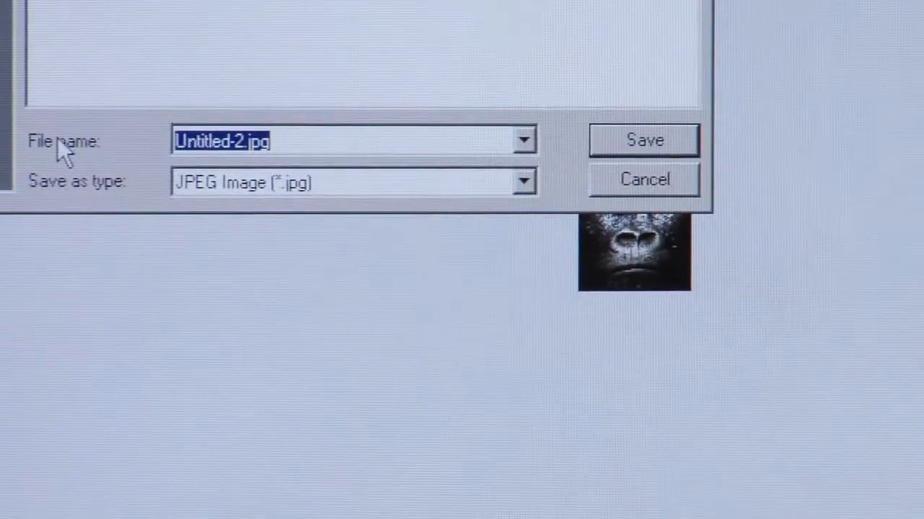
Step: Save the JPEG export under the file name gorilla_avatar
text(gorilla_)
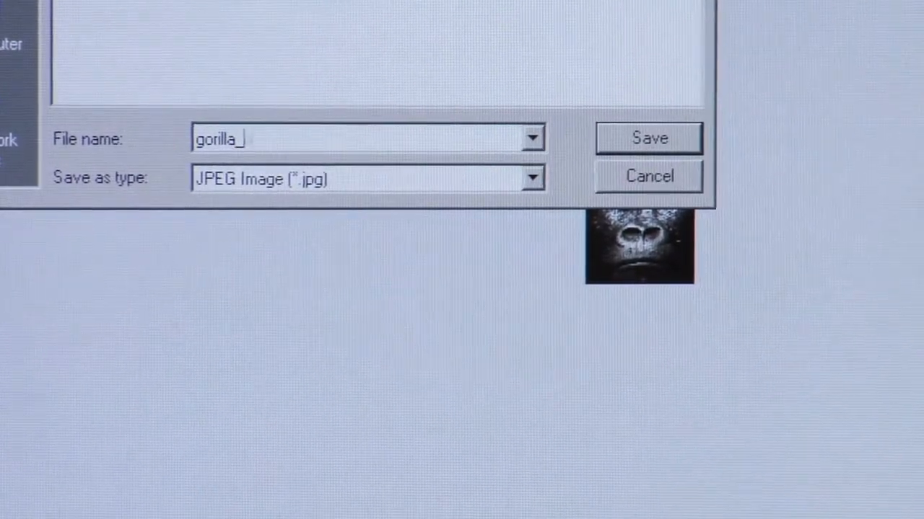
text(avatar)
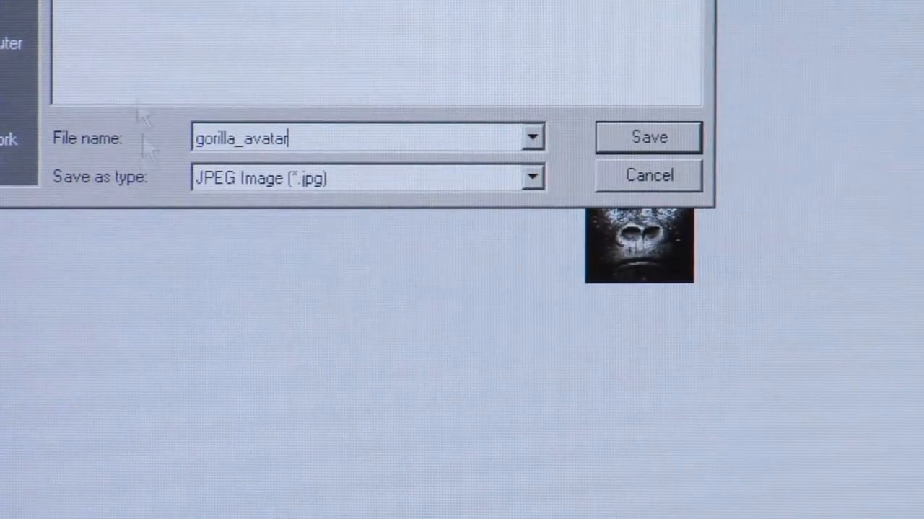
click(648, 137)
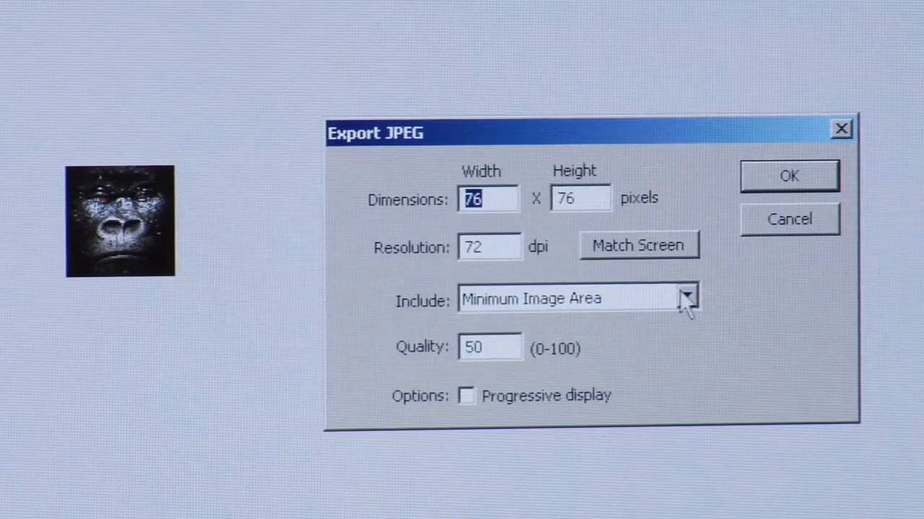
Step: Set the Export JPEG Include option to Full Document Size
click(687, 299)
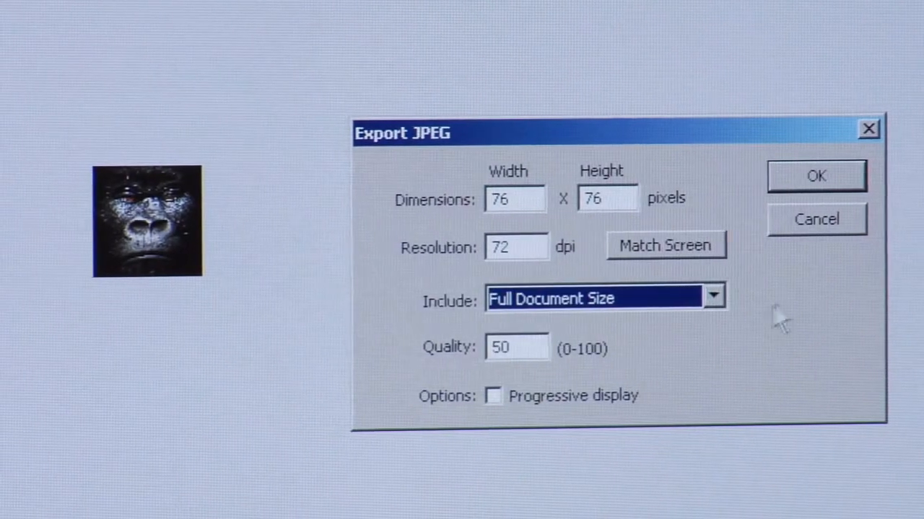